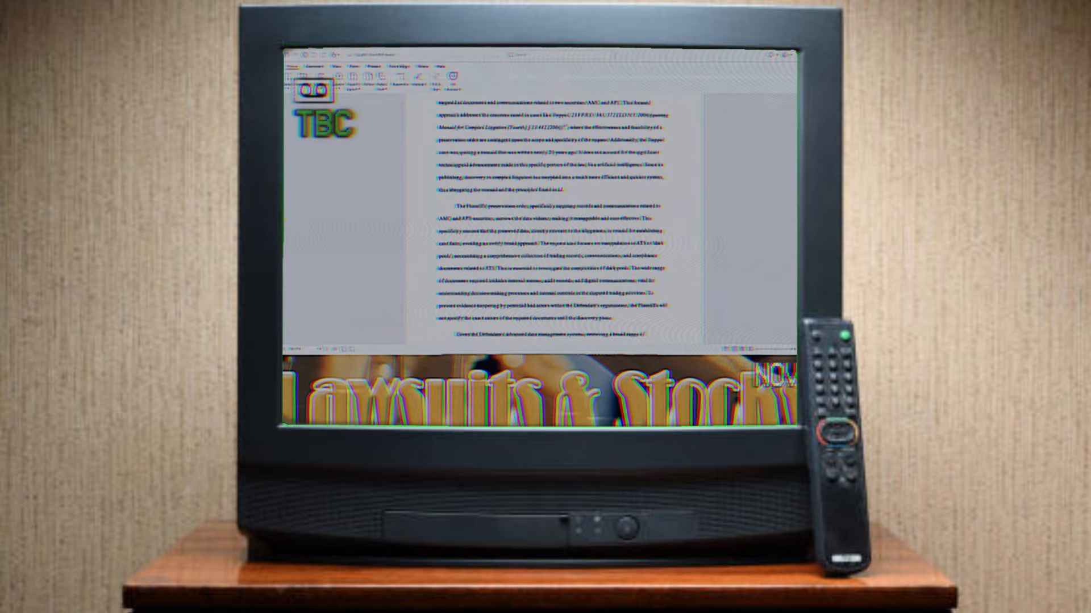
scroll("up", 3)
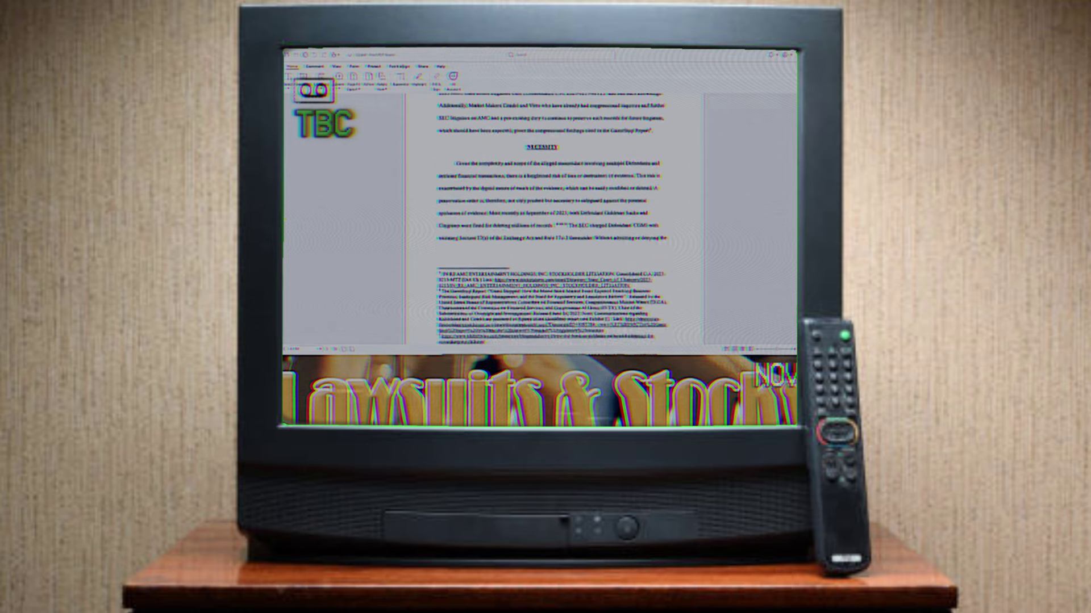
scroll("down", 3)
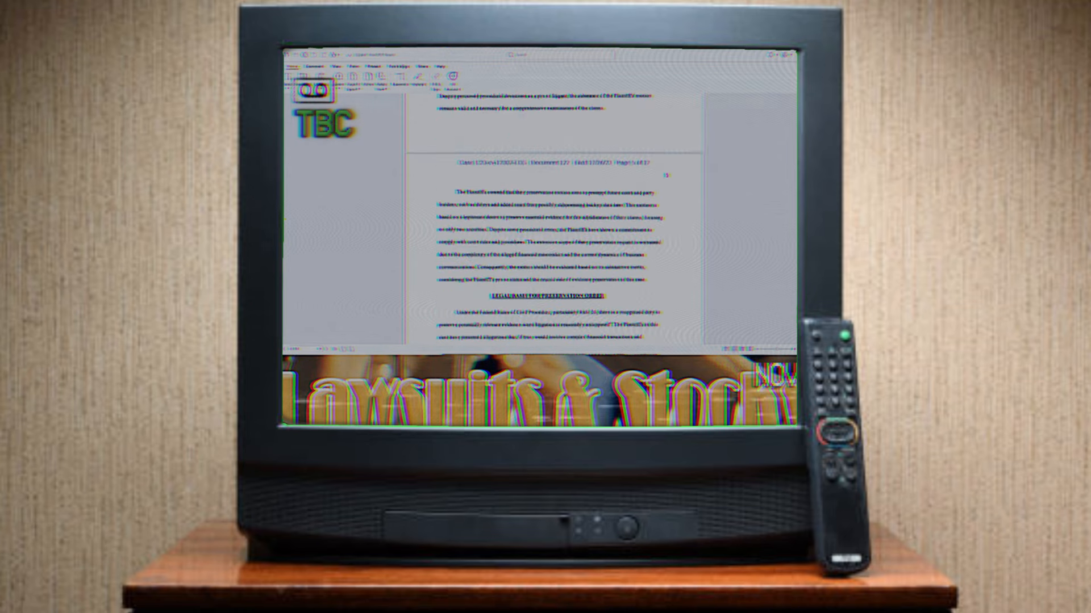
scroll("down", 3)
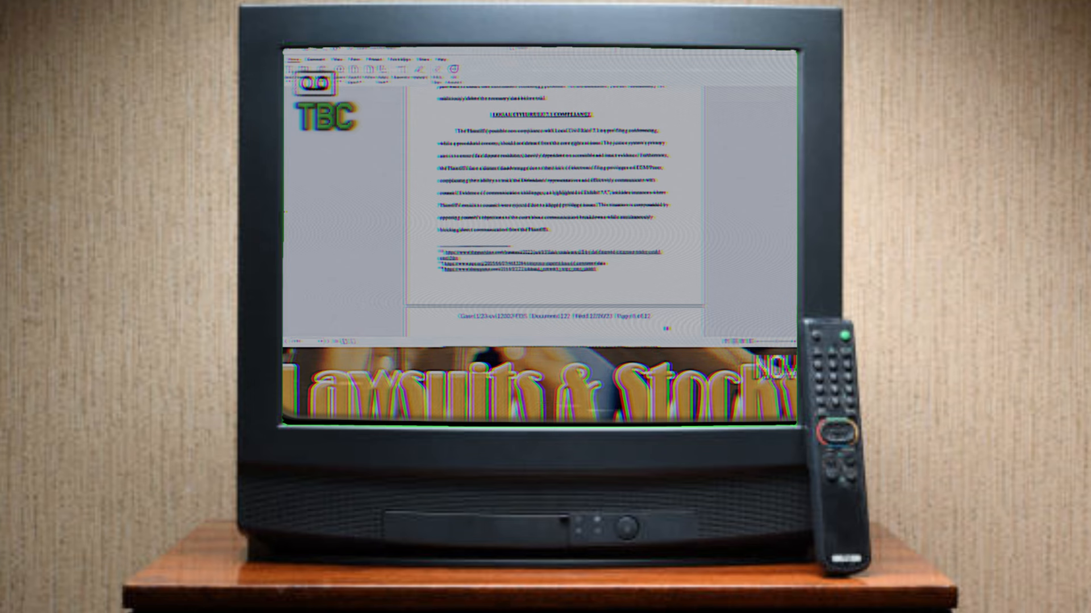
scroll("down", 3)
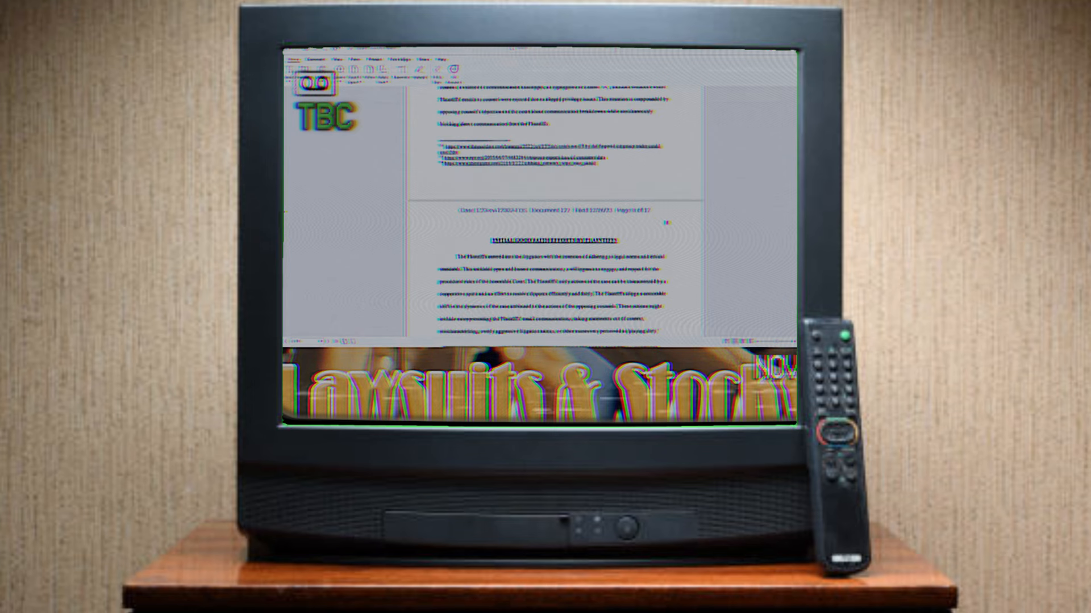
scroll("down", 3)
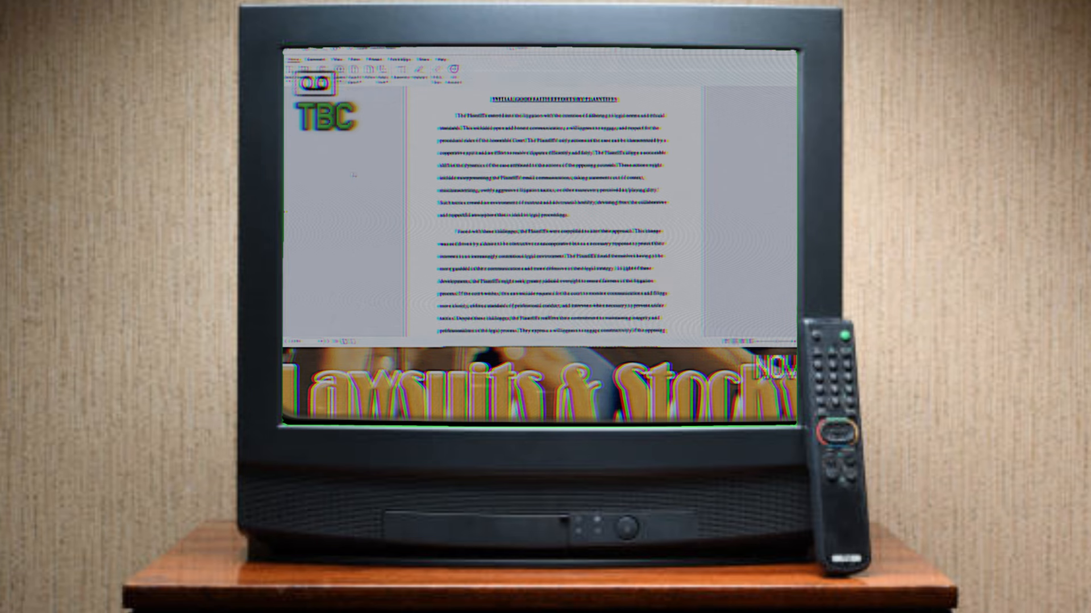
scroll("down", 3)
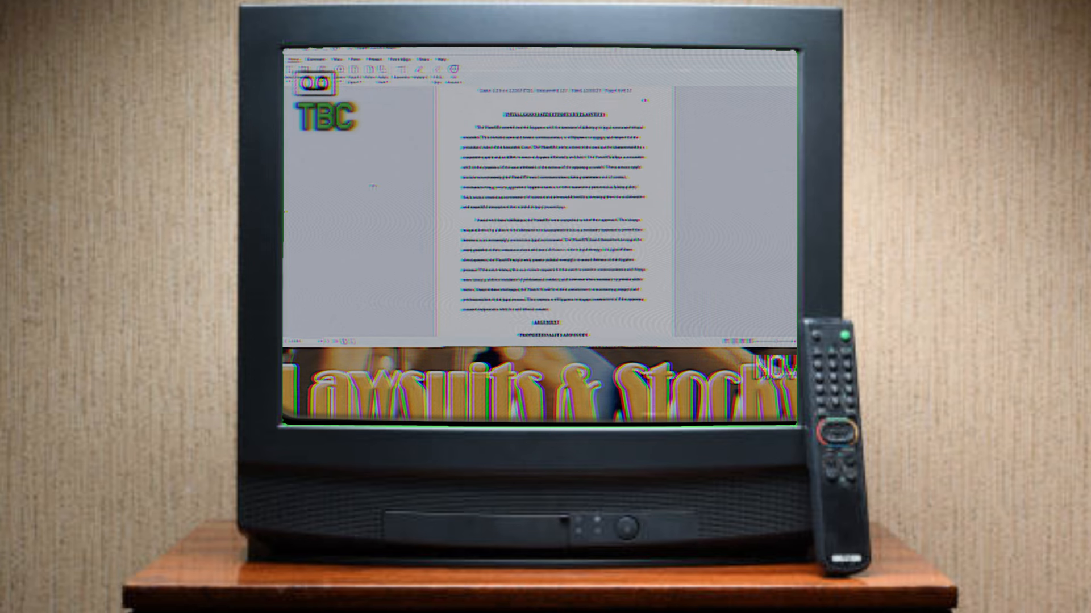